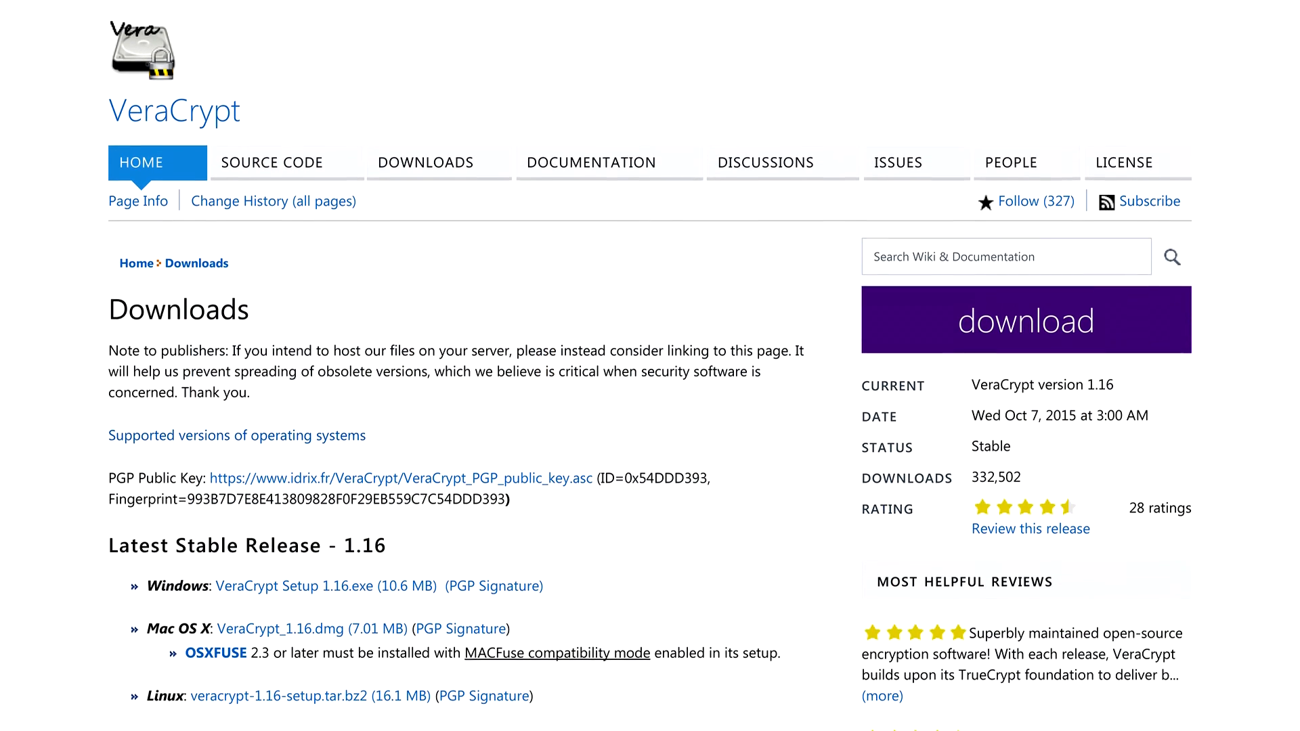
Scroll down the Downloads page through the 1.16 stable release files, source code, checksums and bundle links.
scroll("down", 3)
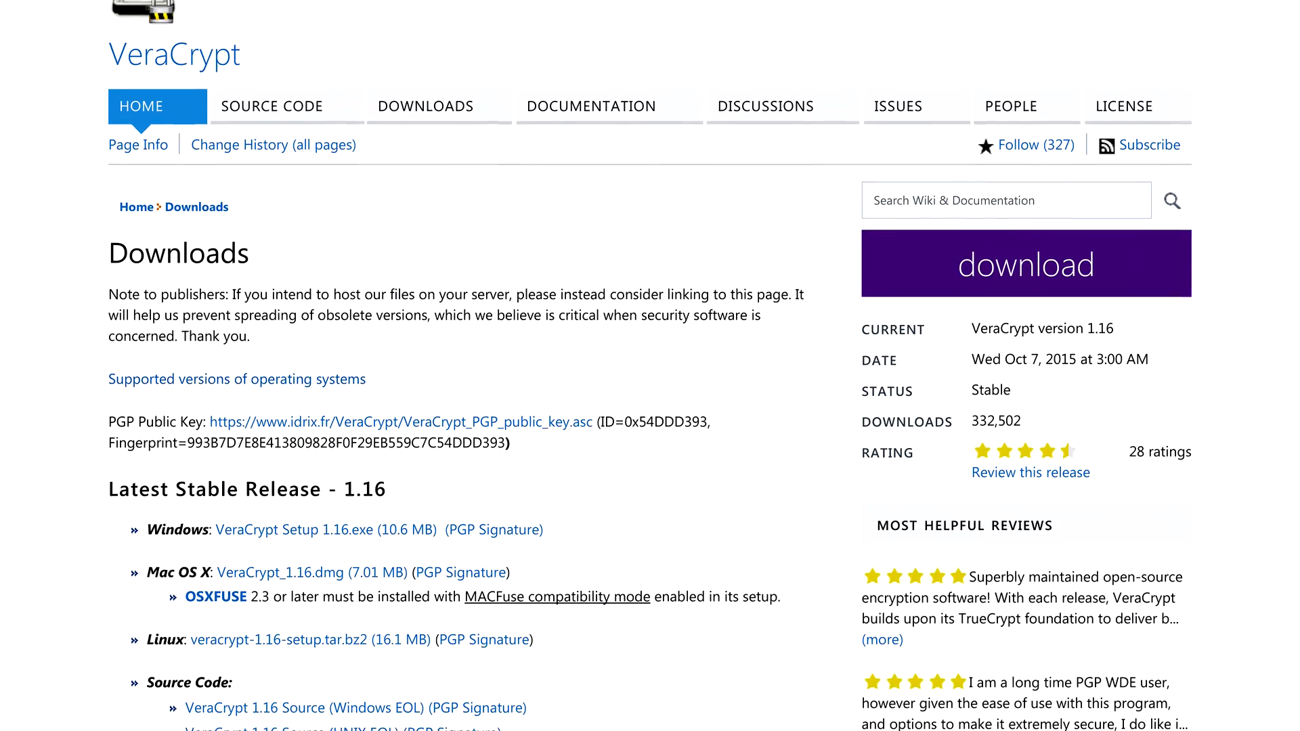
scroll("down", 3)
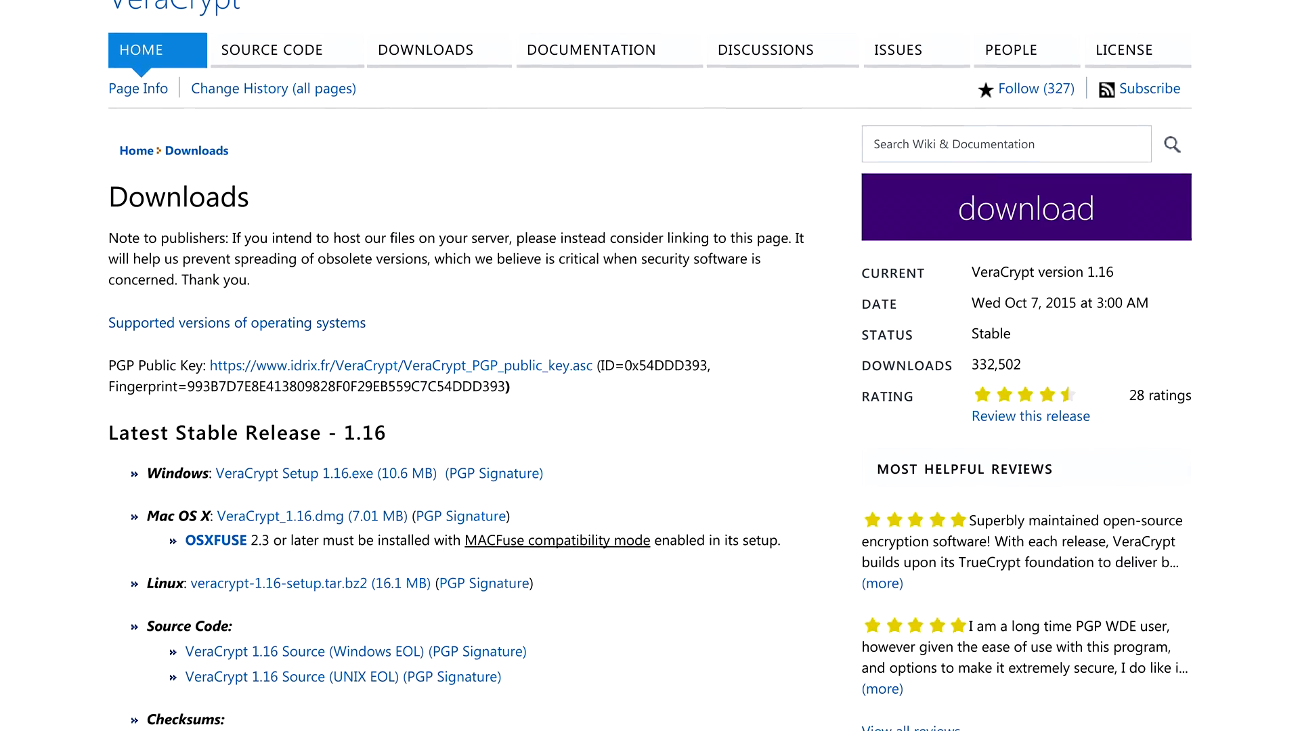
scroll("down", 3)
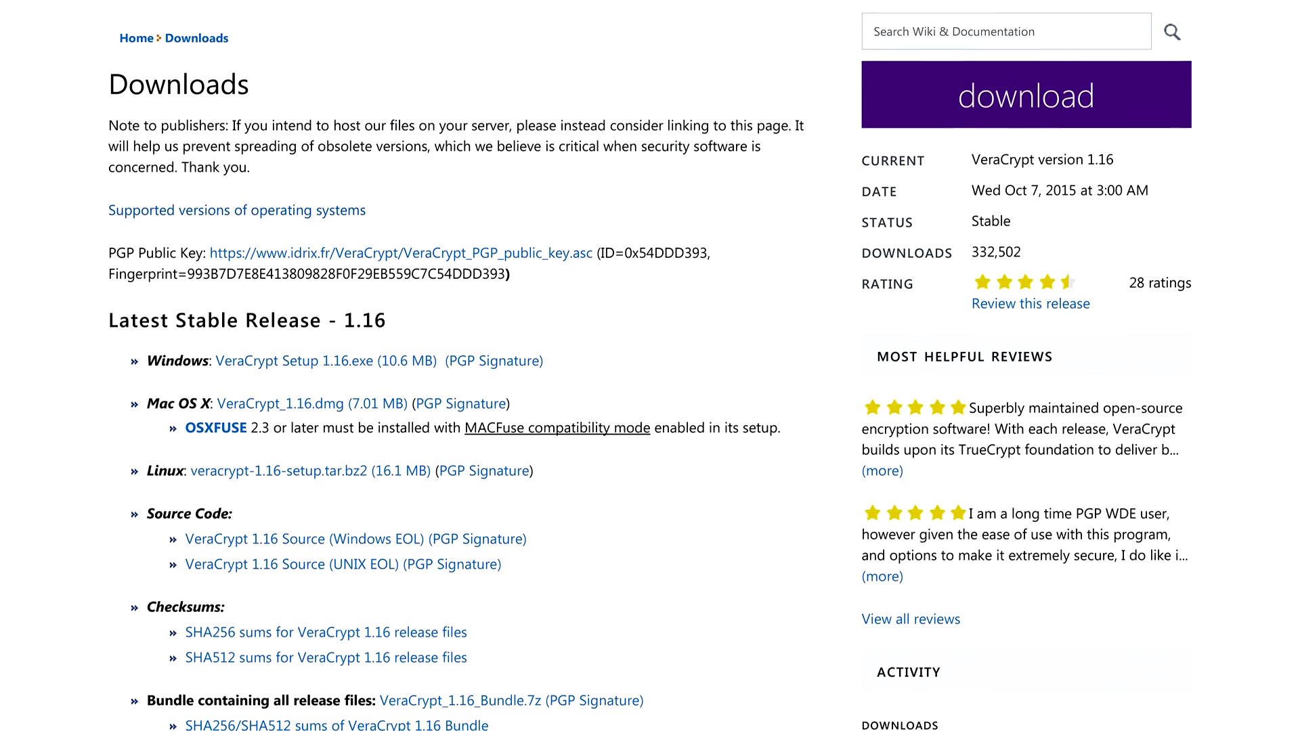
scroll("down", 3)
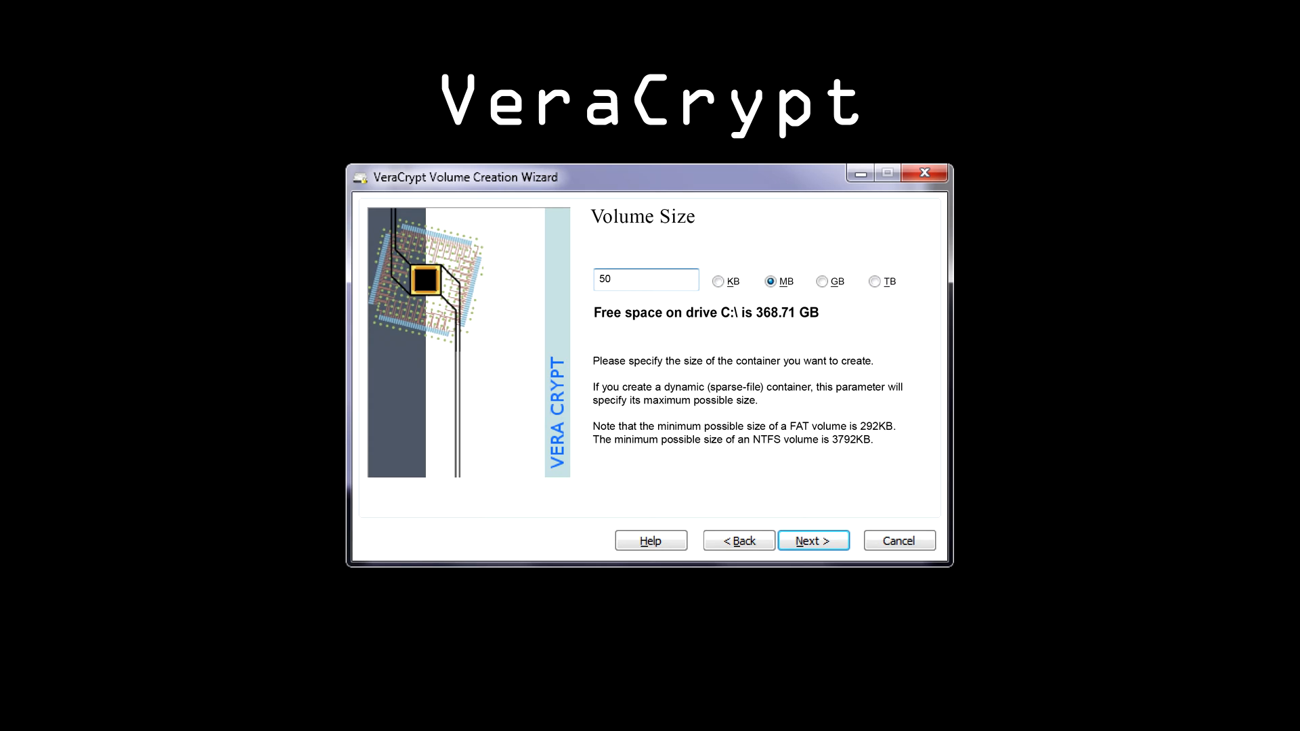
Go back to the wizard's first page with 'Create an encrypted file container' selected.
left_click(737, 540)
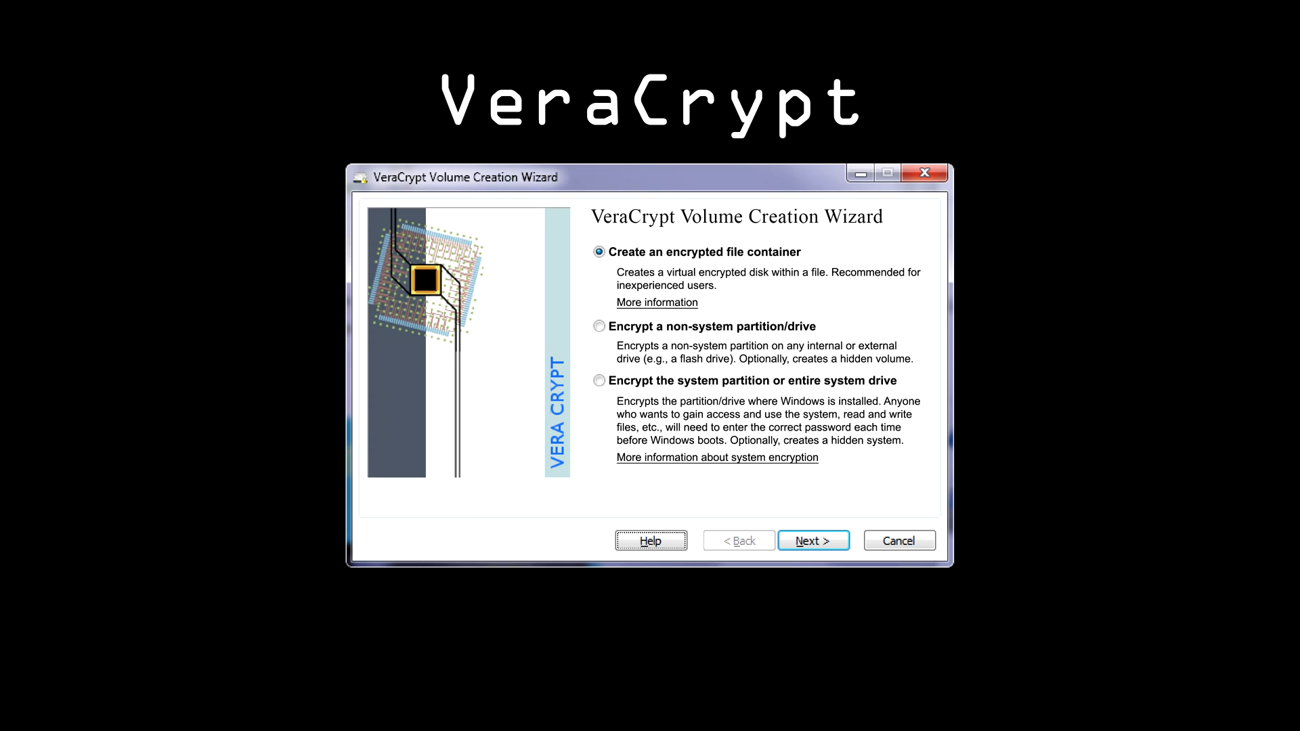
Close the wizard and show build_veracrypt_linux.sh in the site's src/Build source browser.
left_click(813, 540)
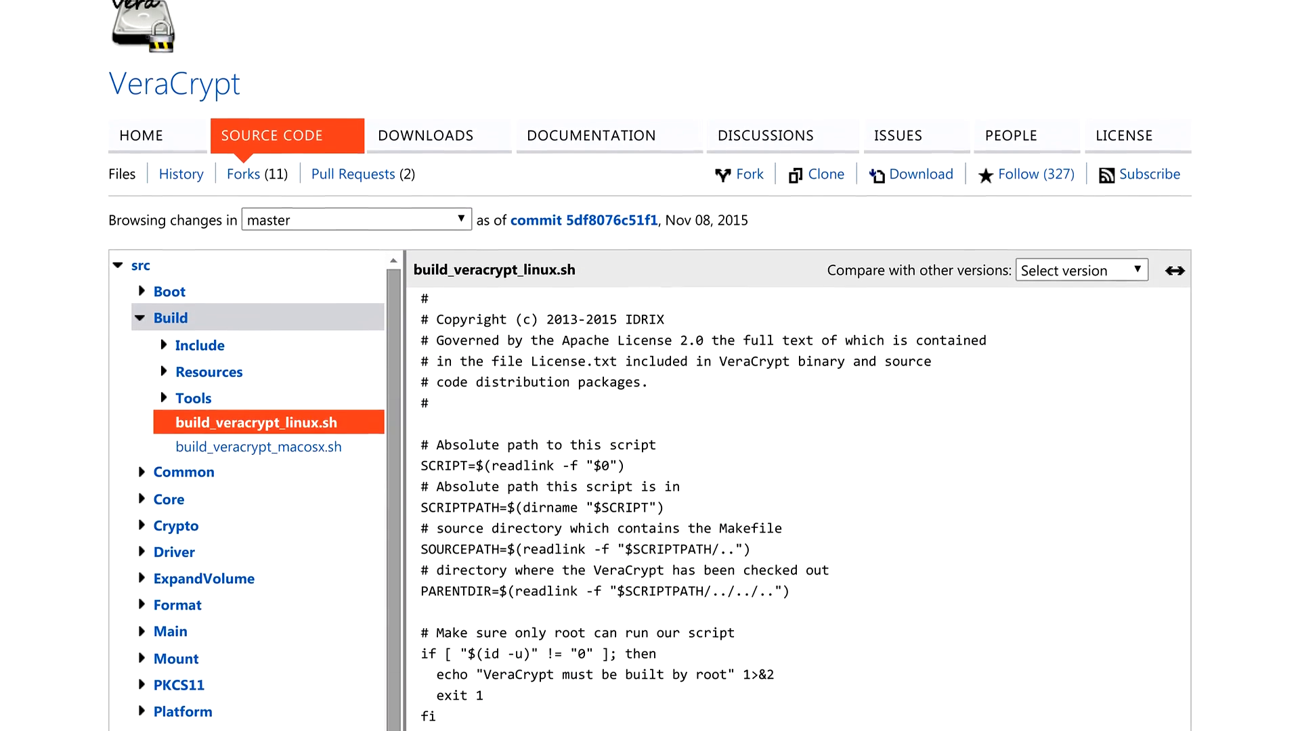
Move from the Linux build script source page over to the CipherShed homepage.
scroll("down", 3)
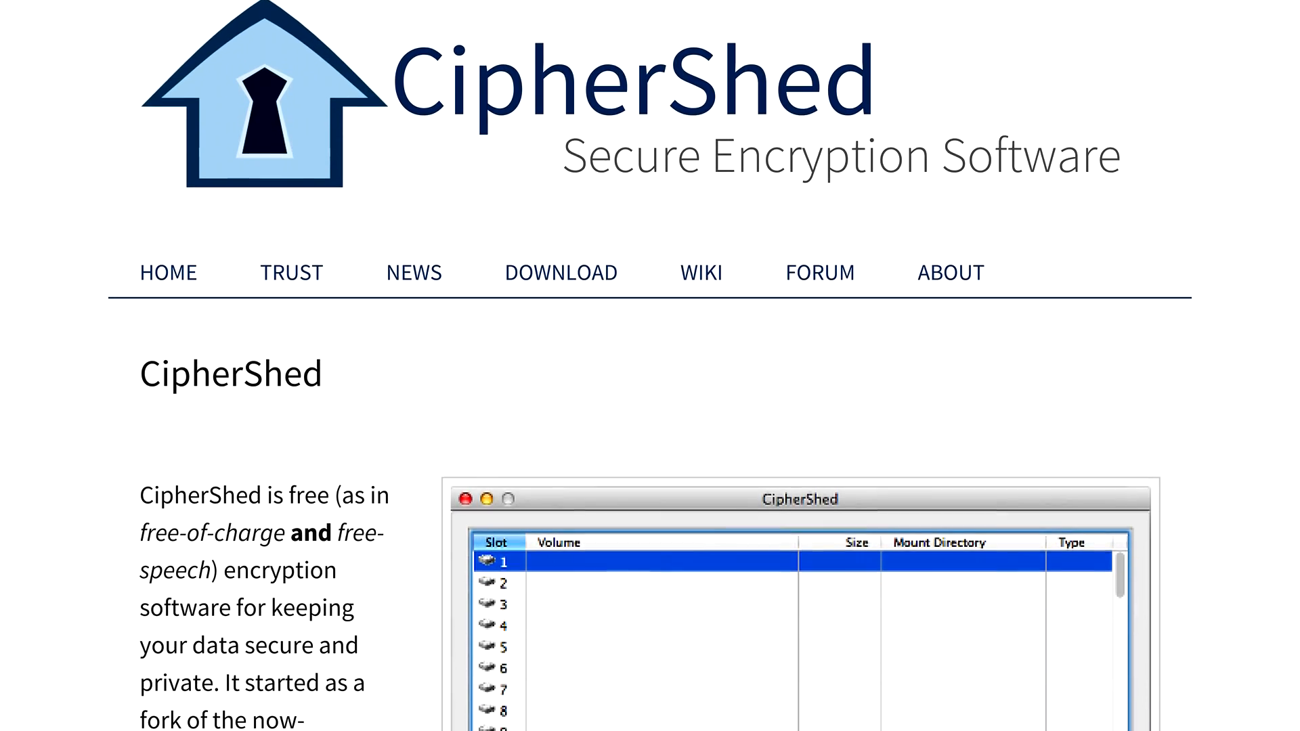
Scroll down the CipherShed homepage past the OSX screenshot to the cross-platform and open-source statements.
scroll("down", 3)
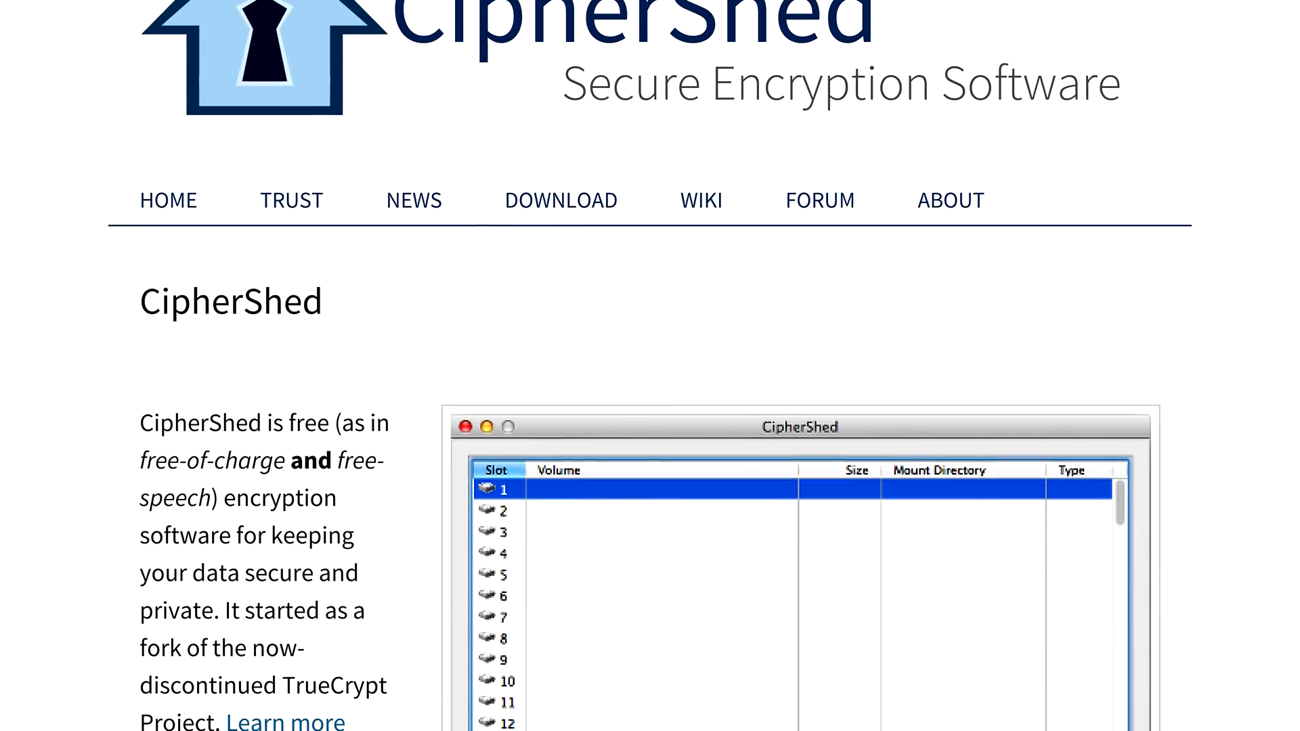
scroll("down", 3)
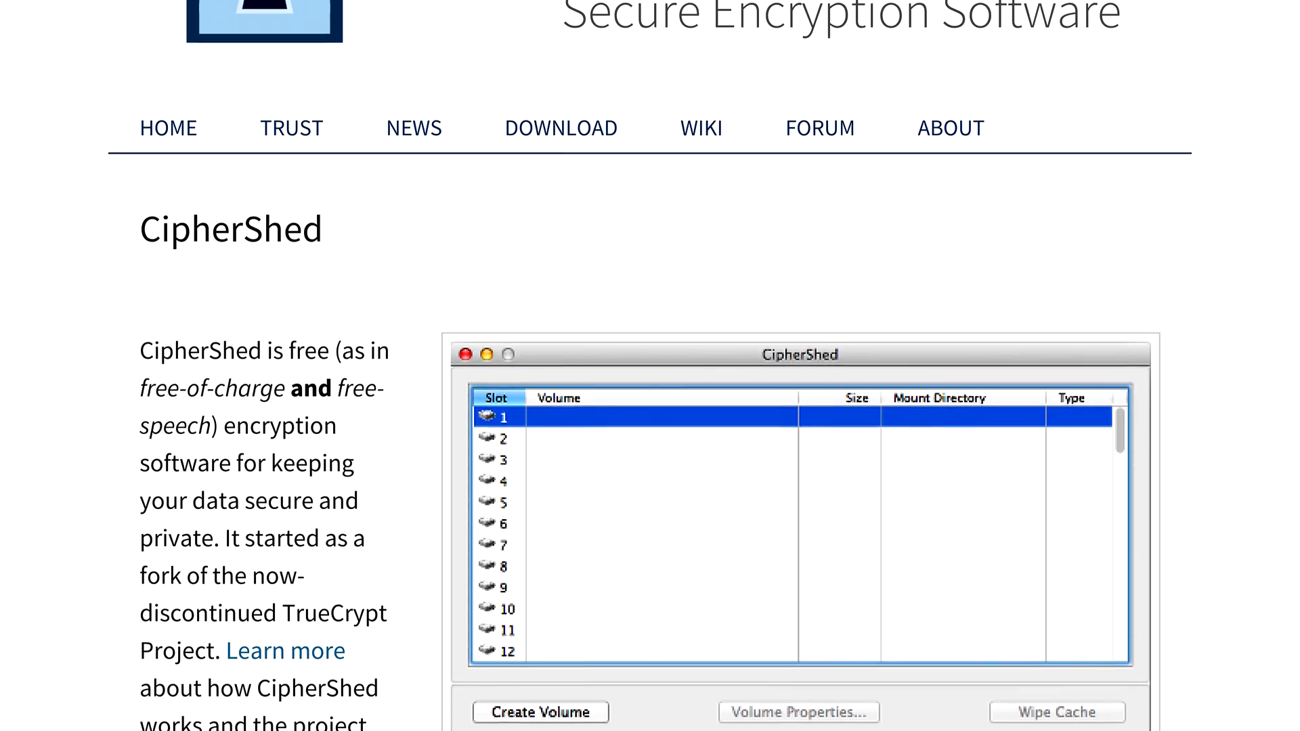
scroll("down", 3)
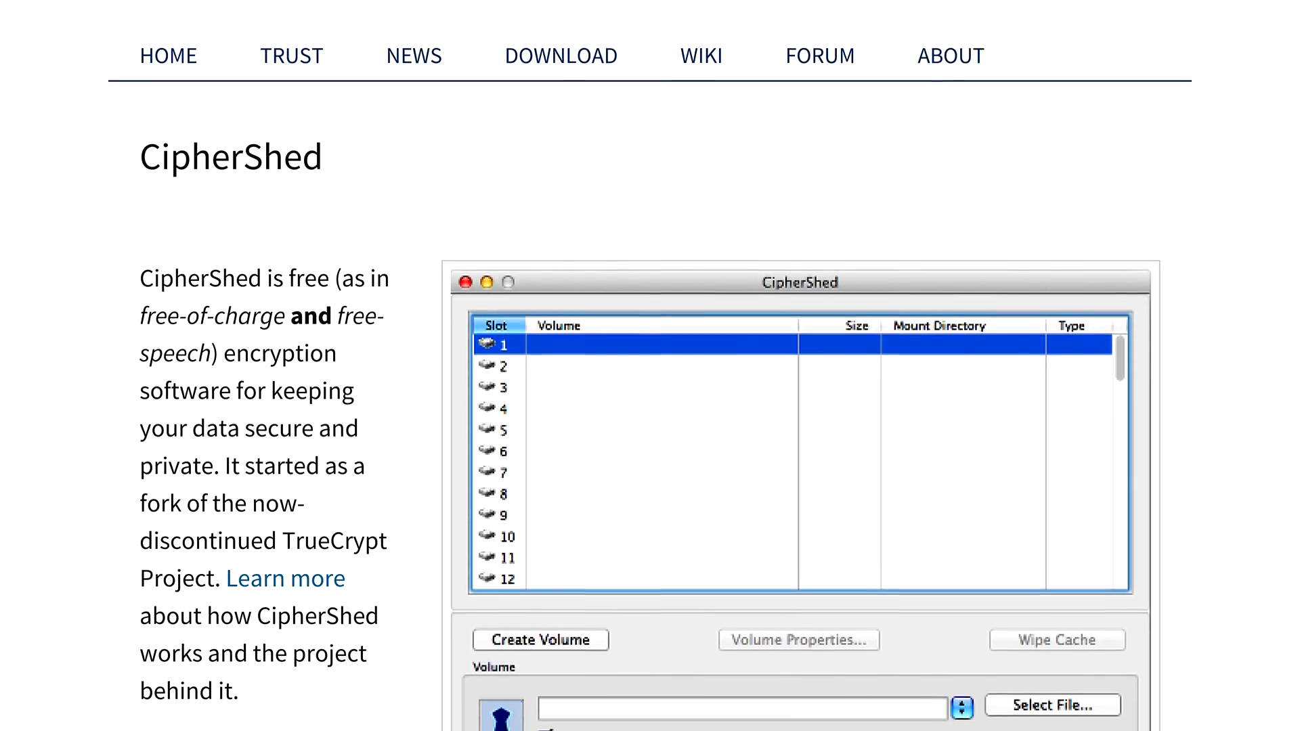
scroll("down", 3)
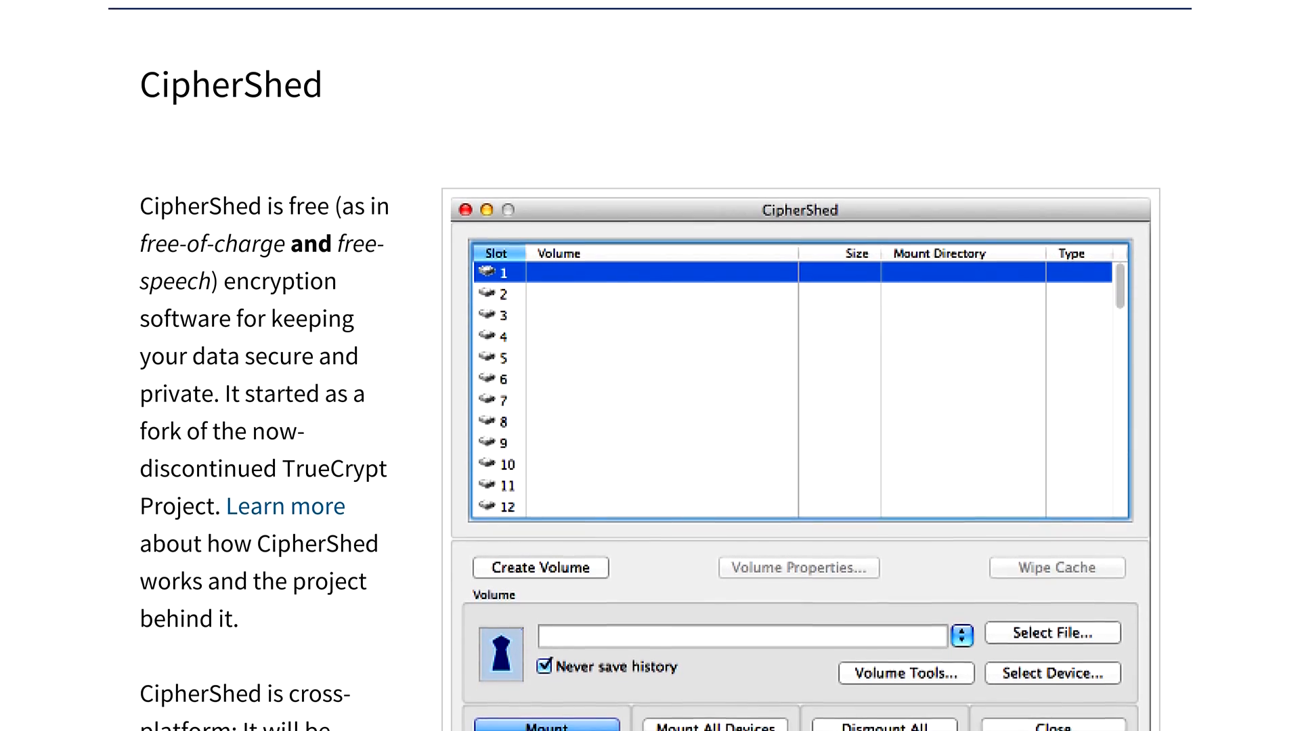
scroll("down", 3)
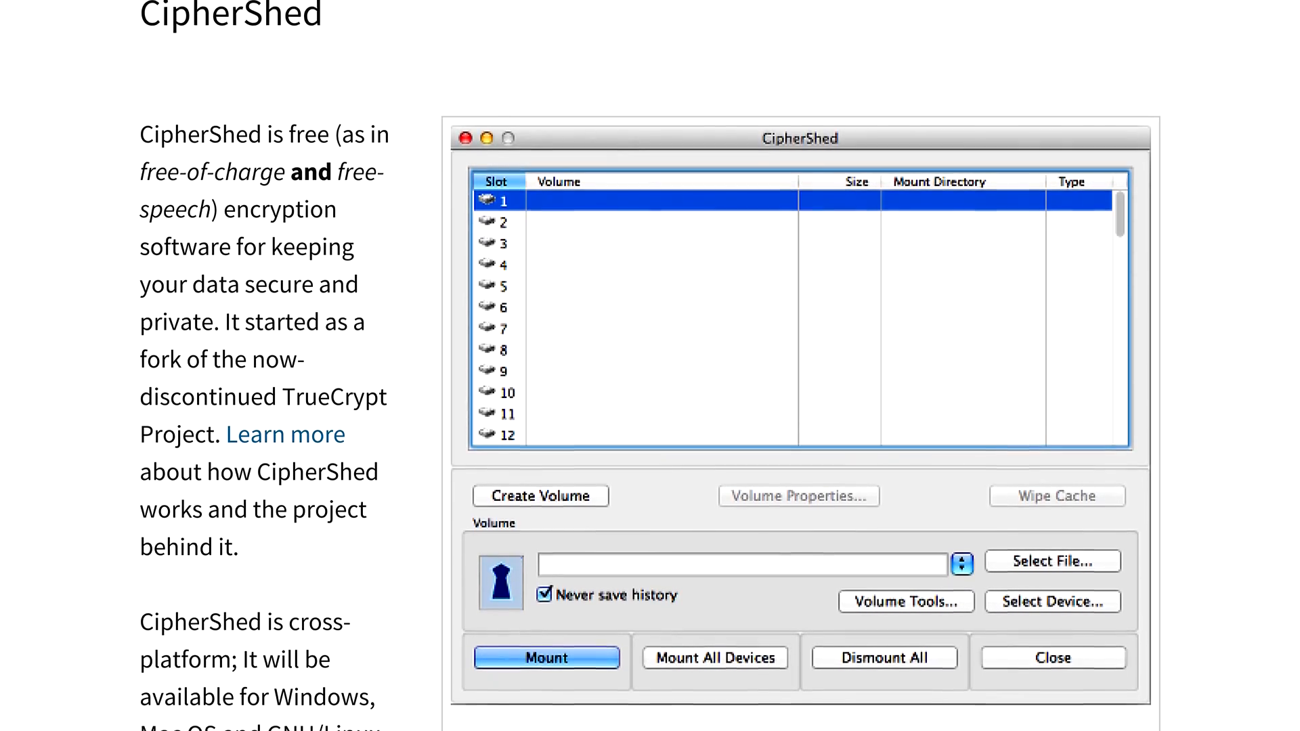
scroll("down", 3)
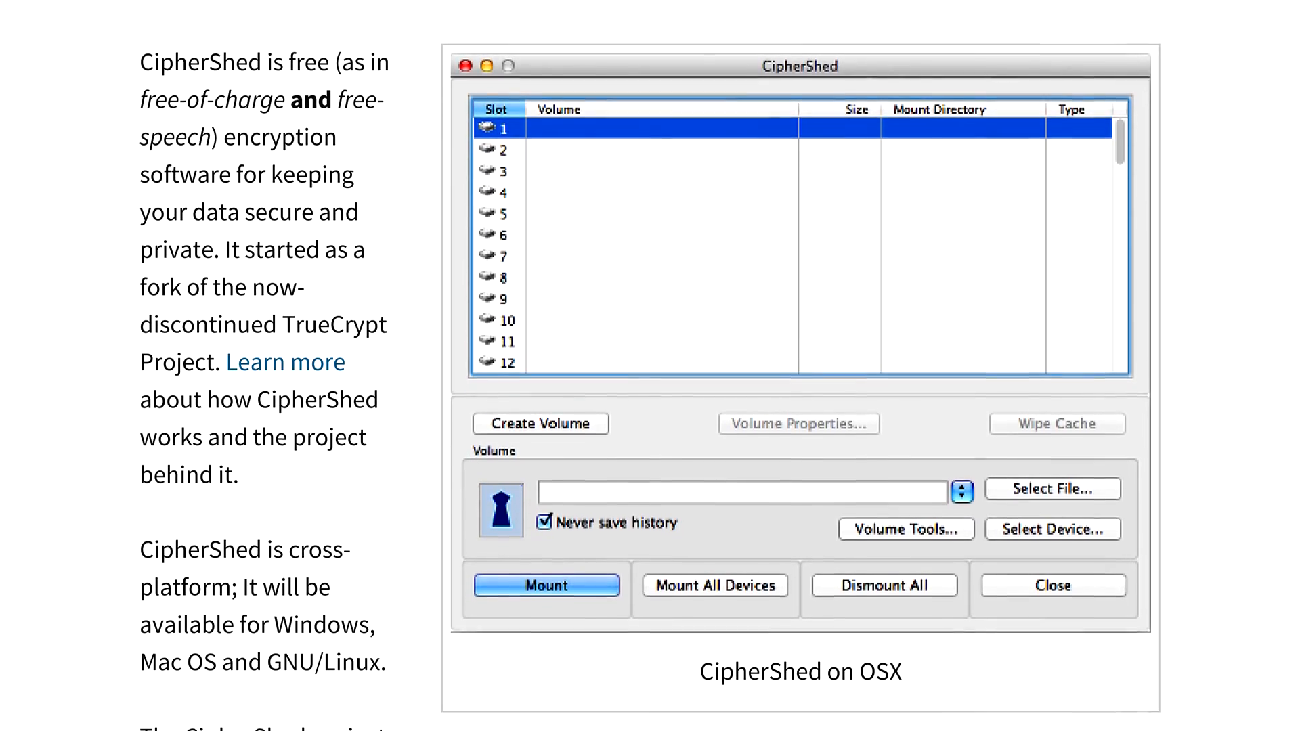
scroll("down", 3)
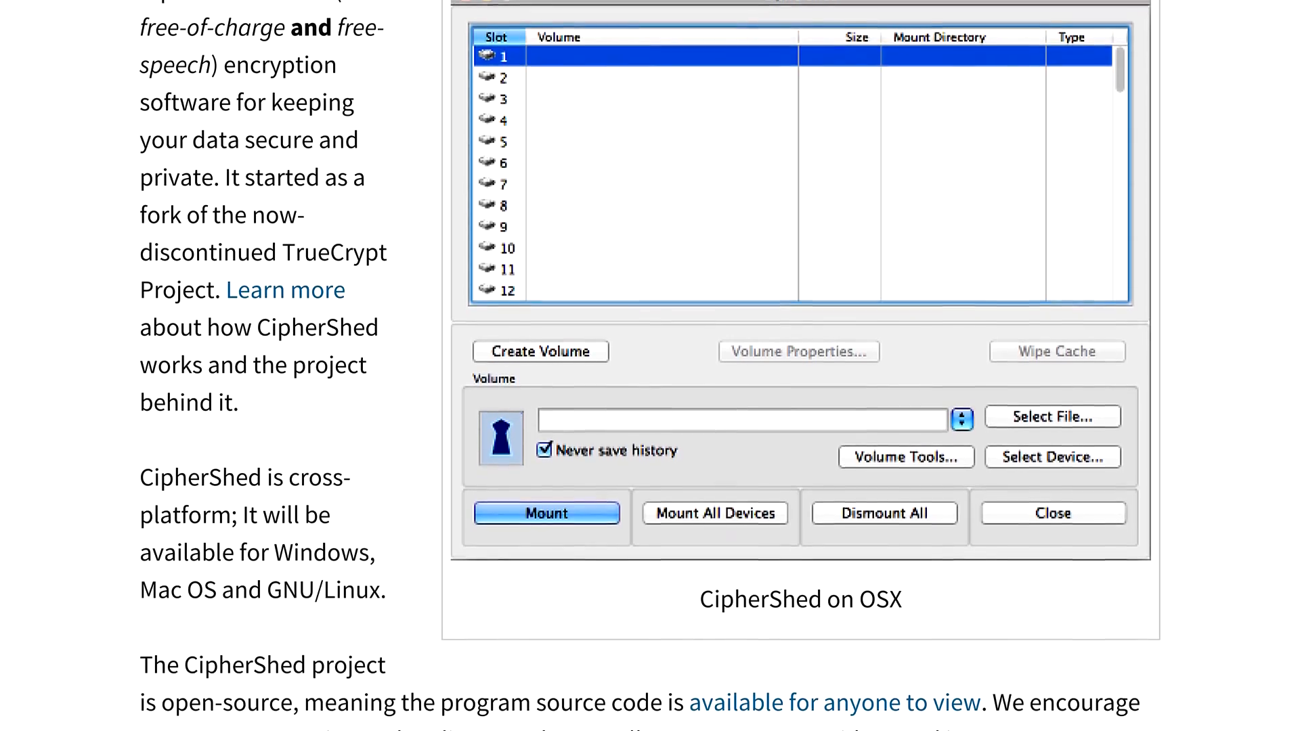
scroll("down", 3)
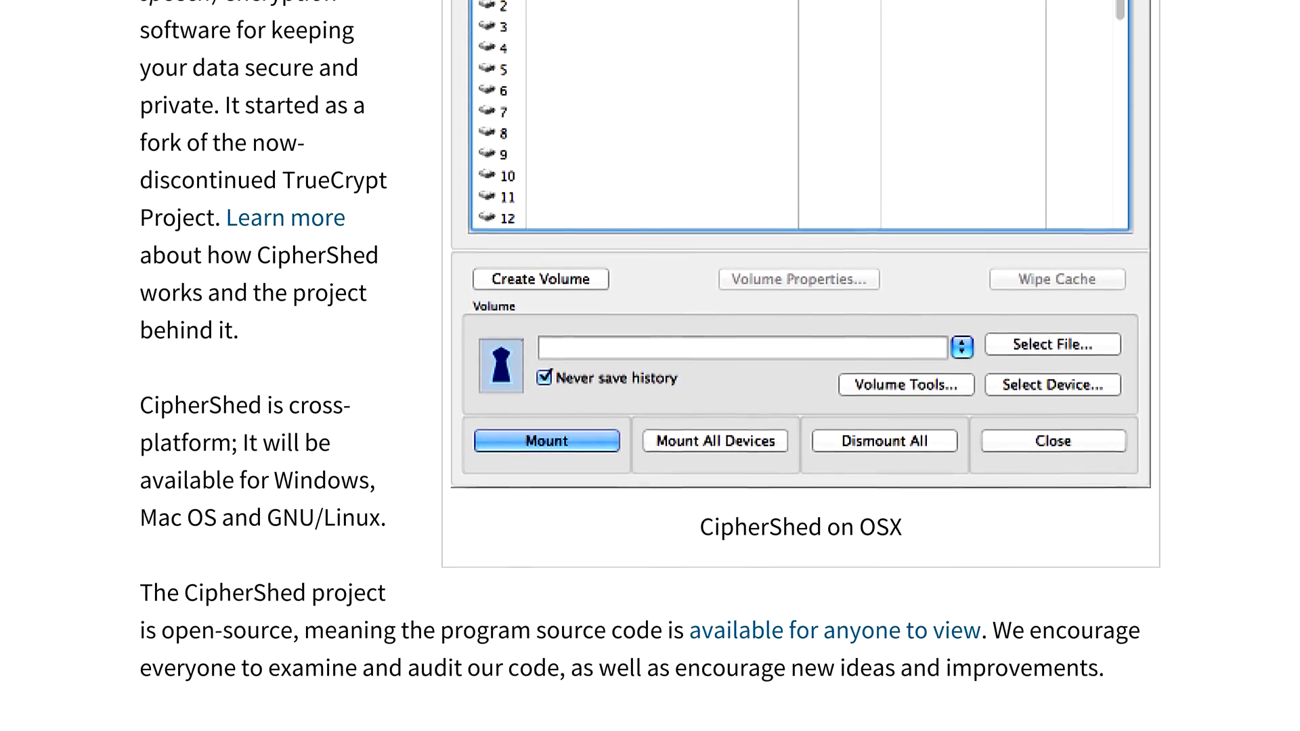